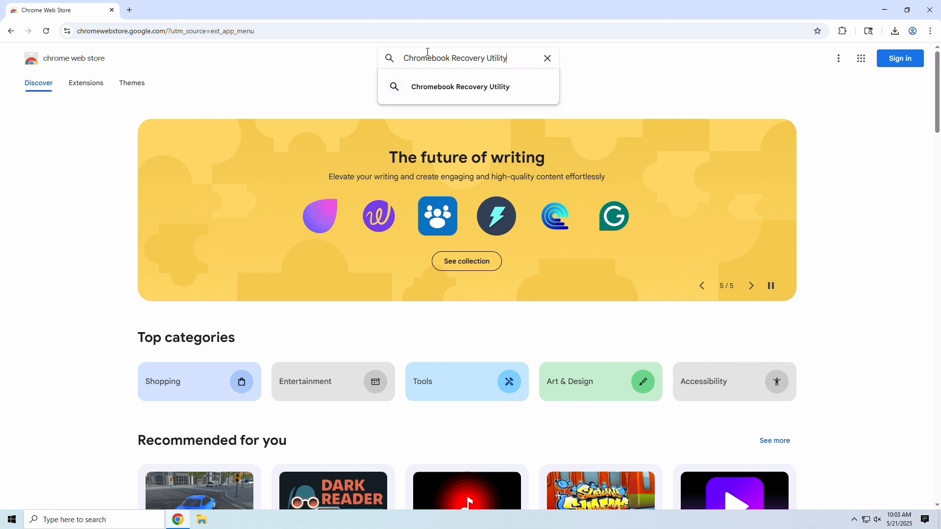
{"action": "mouse_move", "coordinate": [431, 48]}
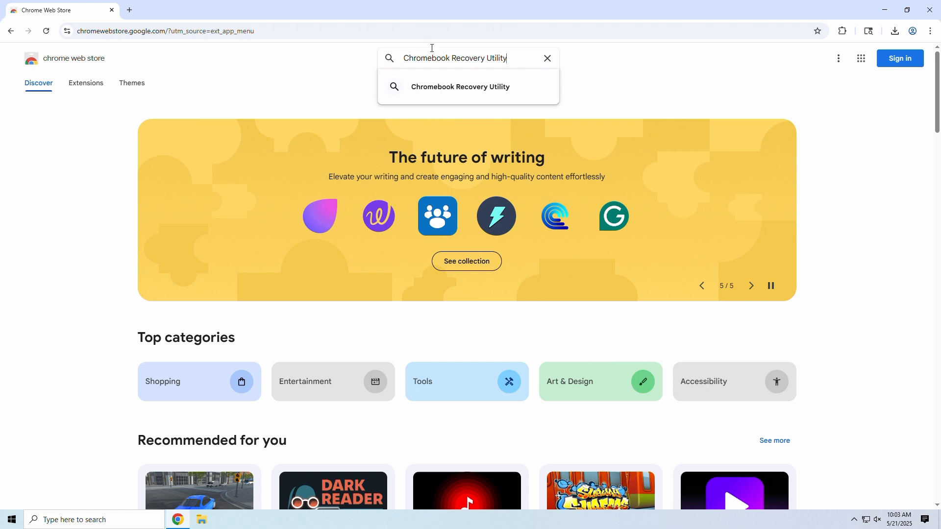
{"action": "mouse_move", "coordinate": [486, 25]}
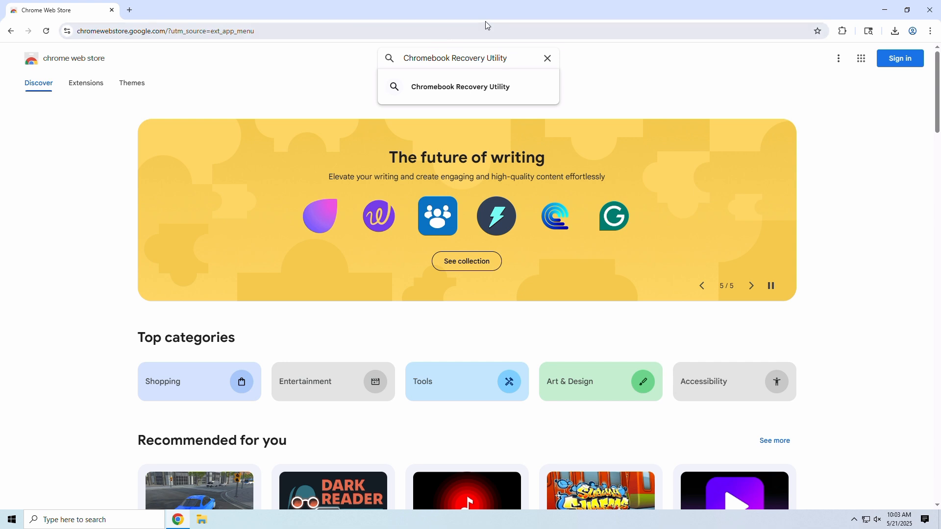
Search the Chrome Web Store for 'Chromebook Recovery Utility'
{"action": "left_click", "coordinate": [460, 86]}
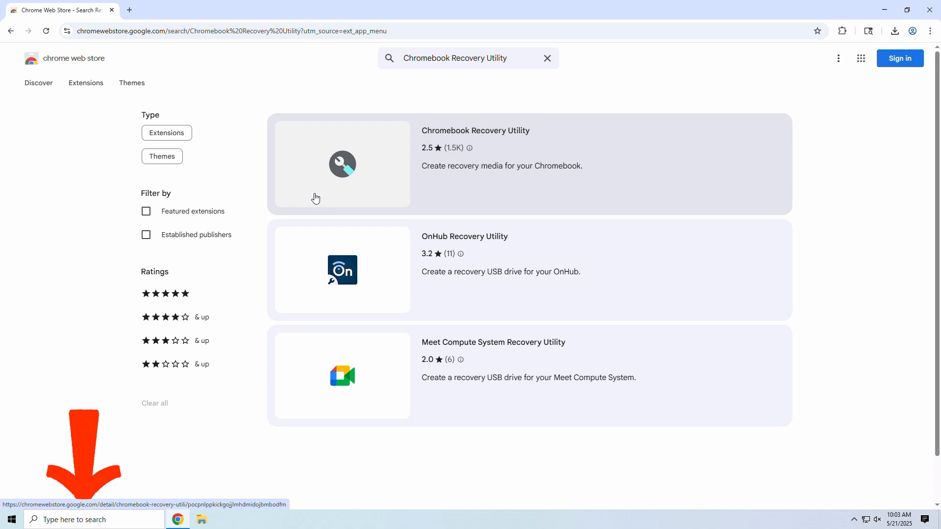
Add the Chromebook Recovery Utility extension to Chrome and confirm the installation
{"action": "left_click", "coordinate": [476, 130]}
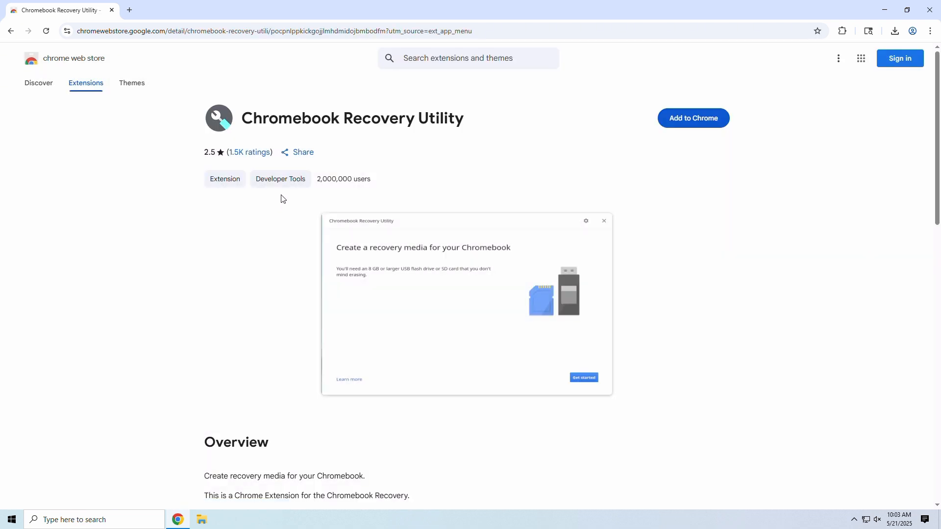
{"action": "mouse_move", "coordinate": [692, 126]}
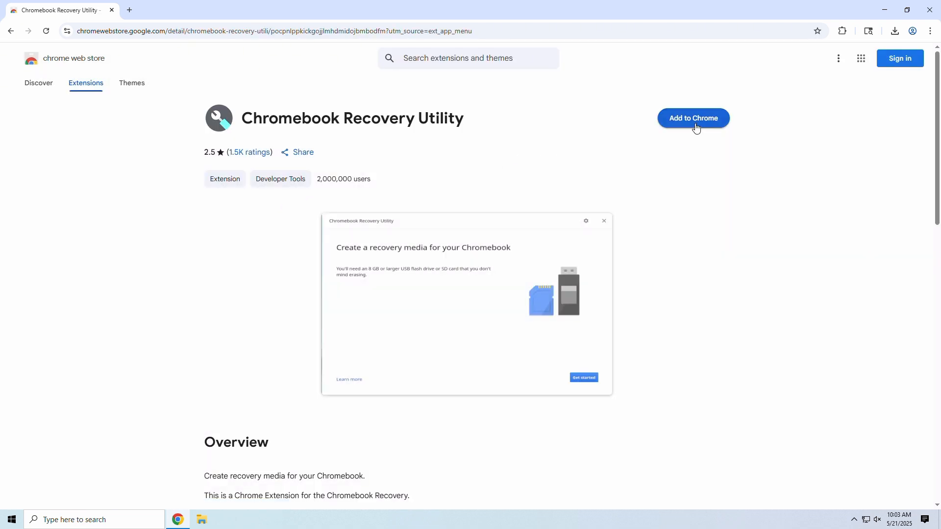
{"action": "left_click", "coordinate": [692, 117]}
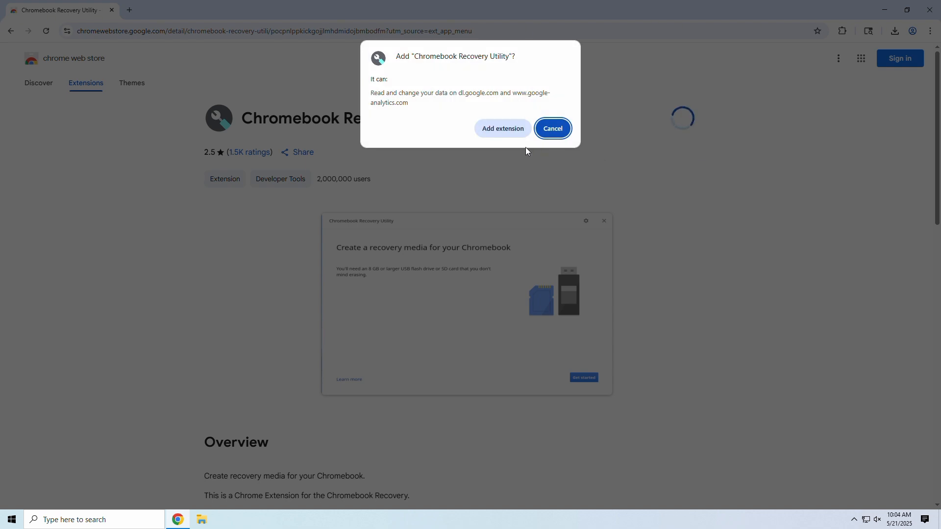
{"action": "left_click", "coordinate": [551, 128]}
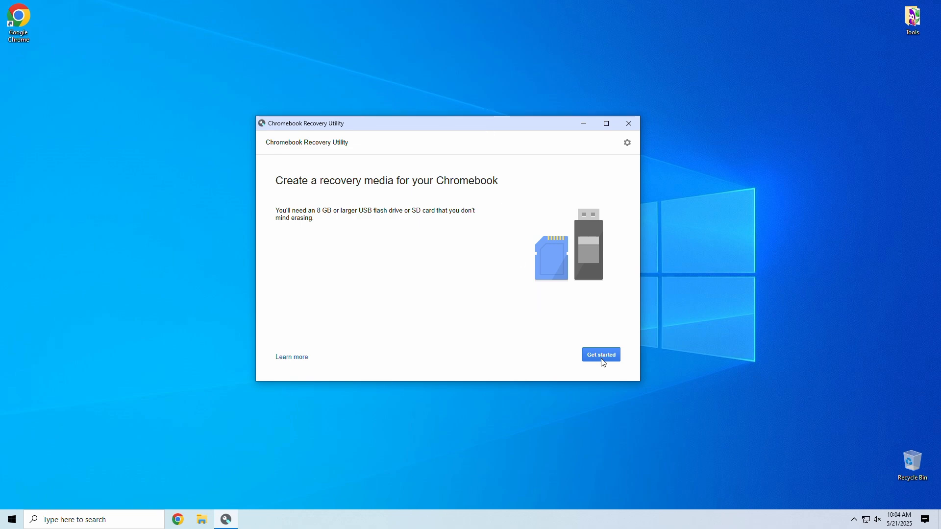
Select manufacturer Google ChromeOS Flex and product ChromeOS Flex, then continue to media selection
{"action": "left_click", "coordinate": [600, 354]}
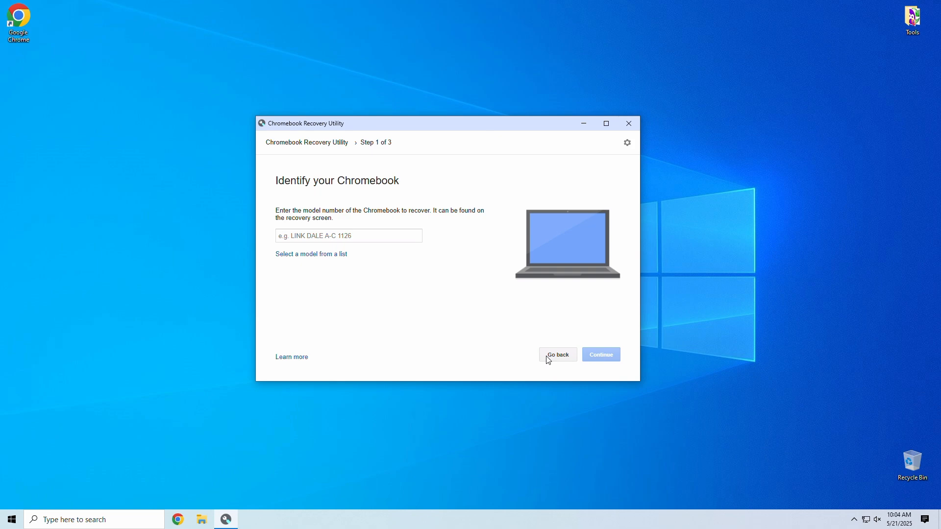
{"action": "mouse_move", "coordinate": [466, 339]}
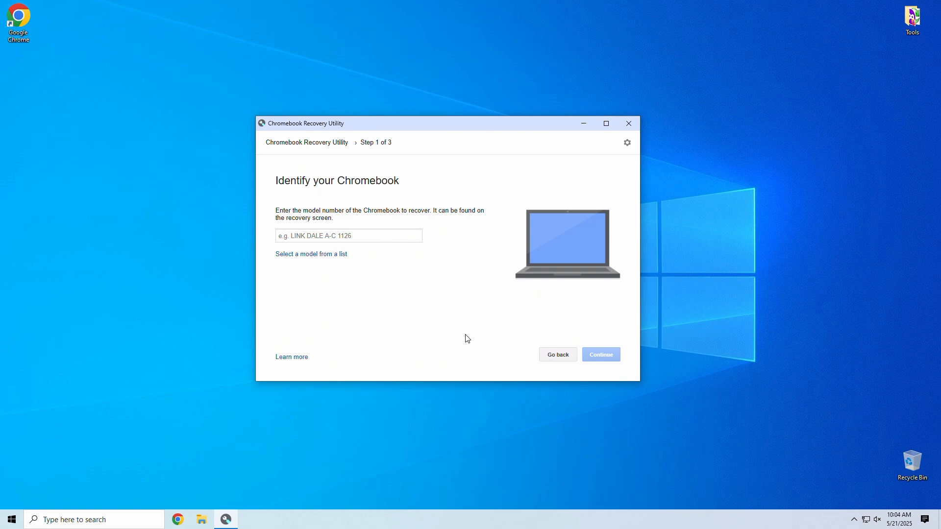
{"action": "mouse_move", "coordinate": [444, 324]}
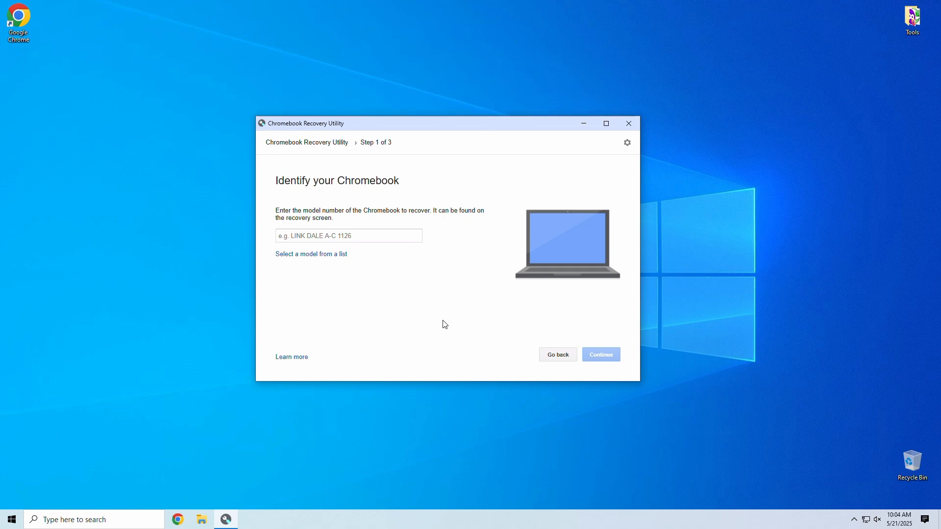
{"action": "mouse_move", "coordinate": [388, 253]}
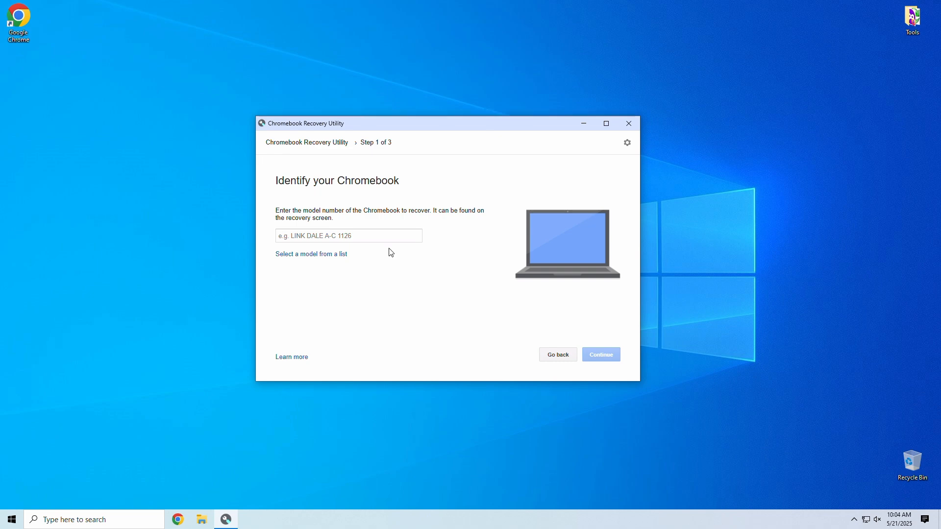
{"action": "left_click", "coordinate": [311, 254]}
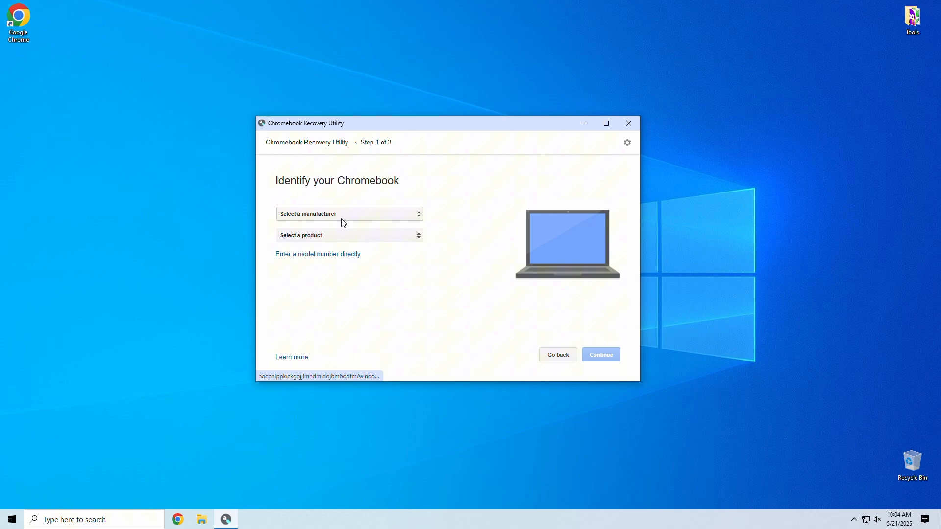
{"action": "left_click", "coordinate": [348, 213]}
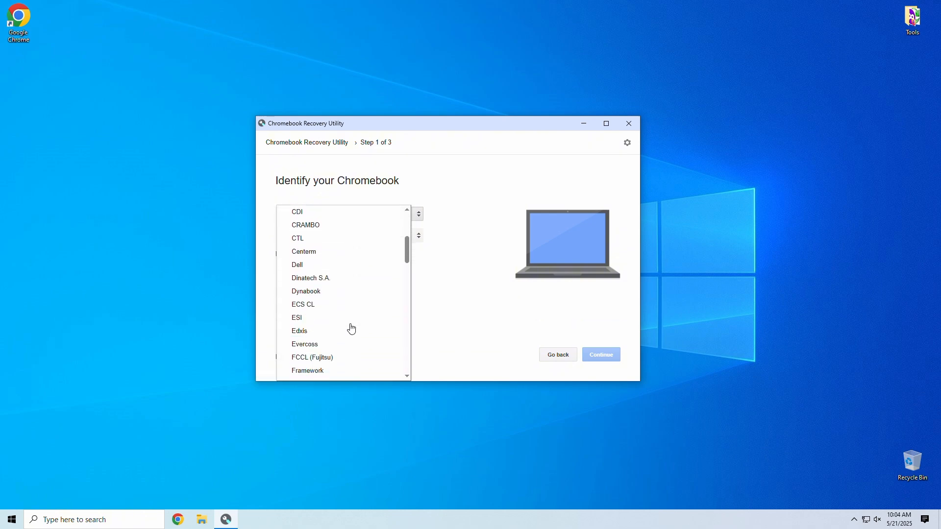
{"action": "scroll", "scroll_direction": "down", "scroll_amount": 3}
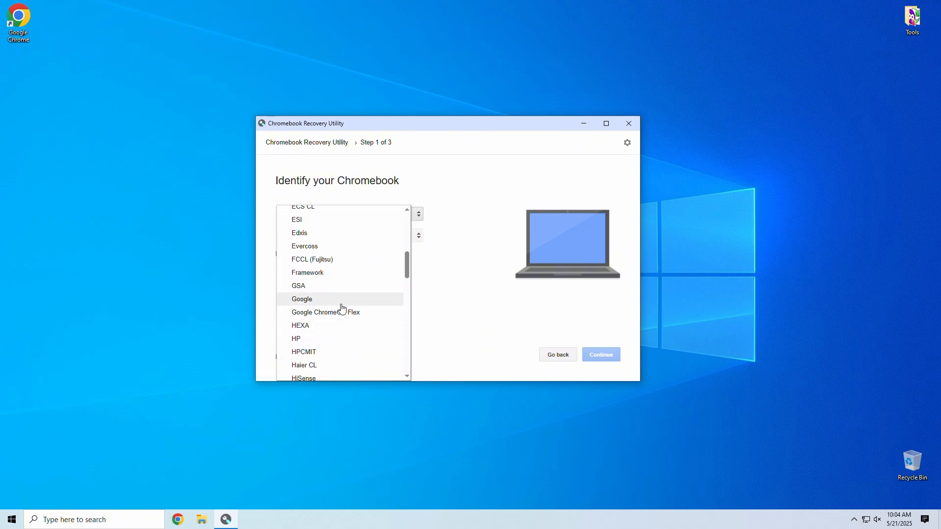
{"action": "left_click", "coordinate": [302, 298]}
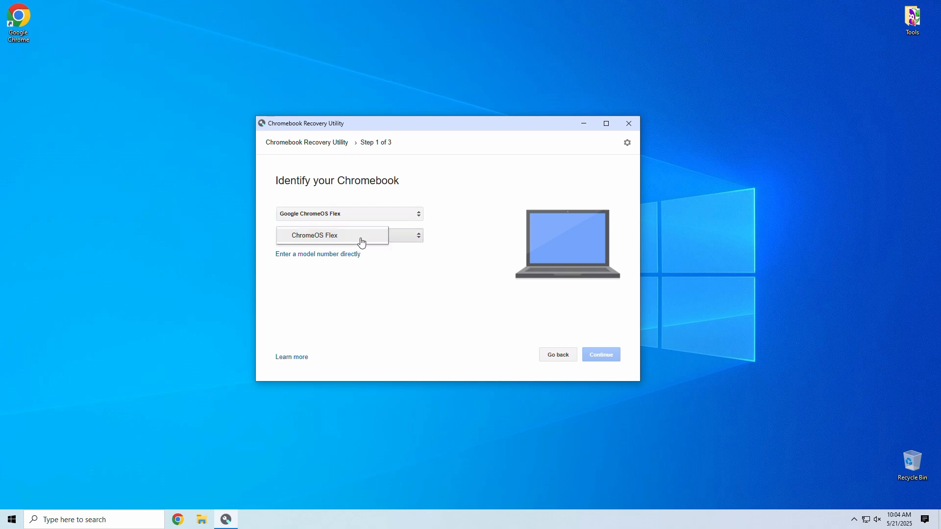
{"action": "left_click", "coordinate": [314, 234]}
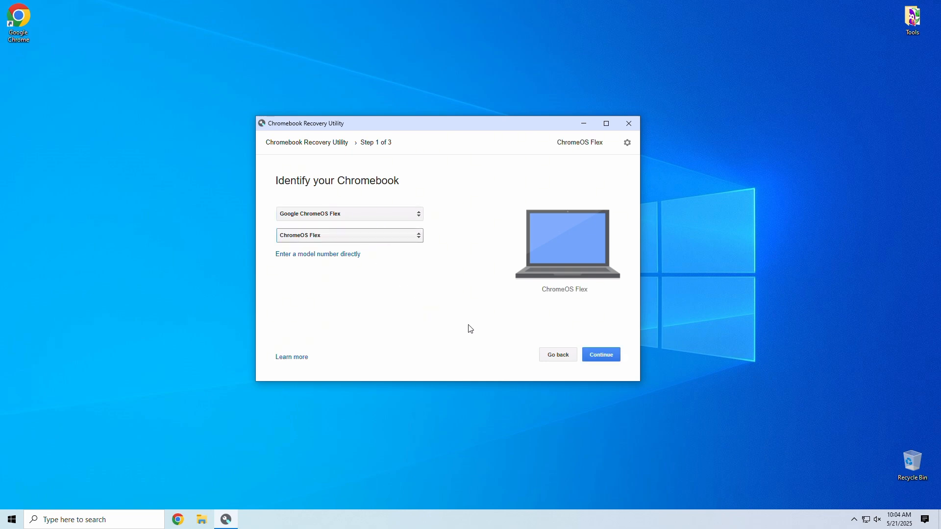
{"action": "left_click", "coordinate": [600, 354]}
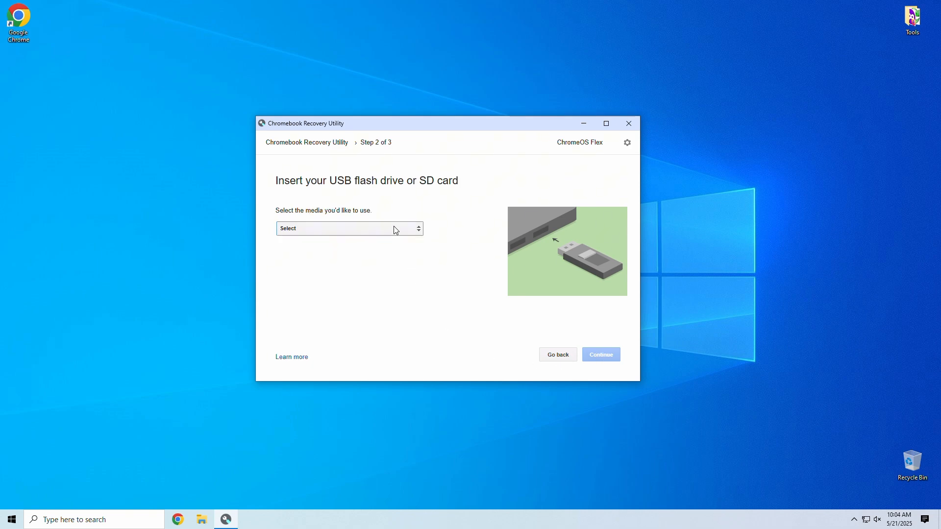
Choose the TONPHA USB 2.0 Classic drive and create the ChromeOS Flex recovery media
{"action": "left_click", "coordinate": [348, 227]}
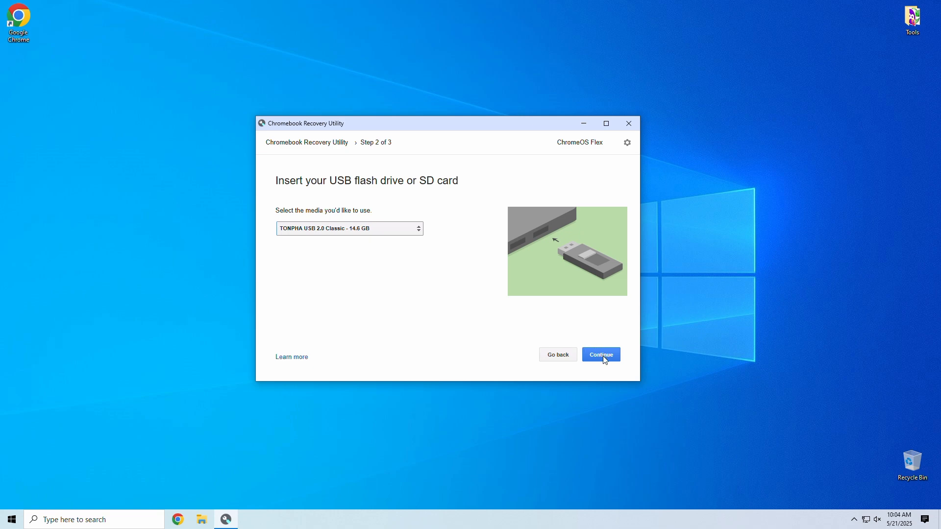
{"action": "left_click", "coordinate": [600, 353]}
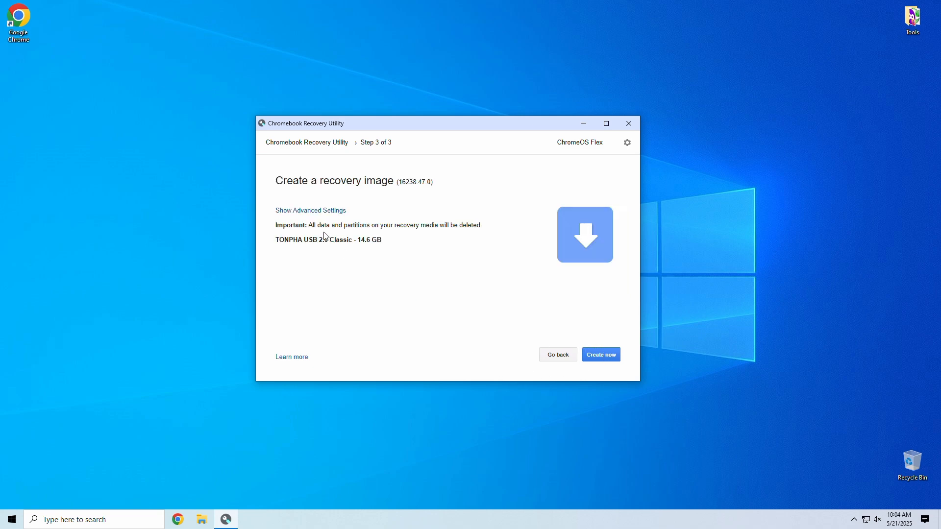
{"action": "mouse_move", "coordinate": [612, 342]}
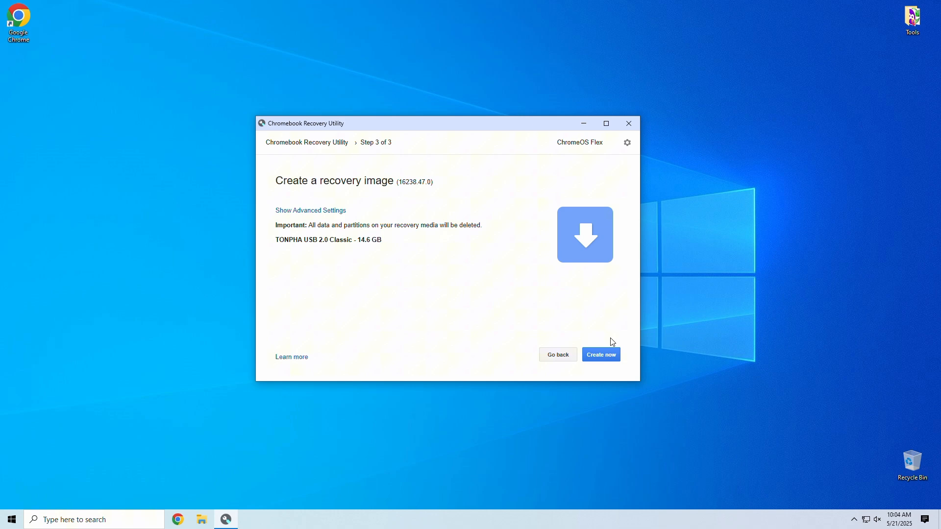
{"action": "left_click", "coordinate": [600, 354]}
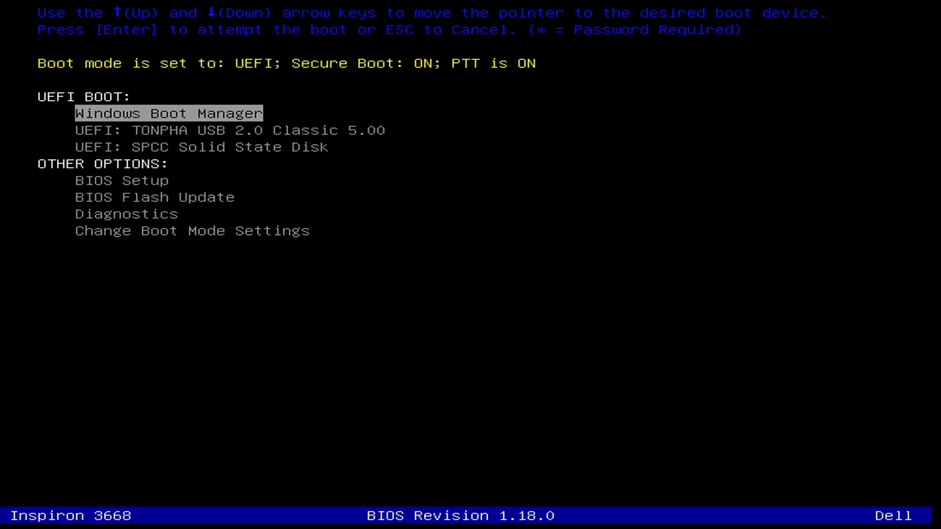
Boot the PC from UEFI: TONPHA USB 2.0 Classic in the Dell boot menu
{"action": "key", "text": "f2"}
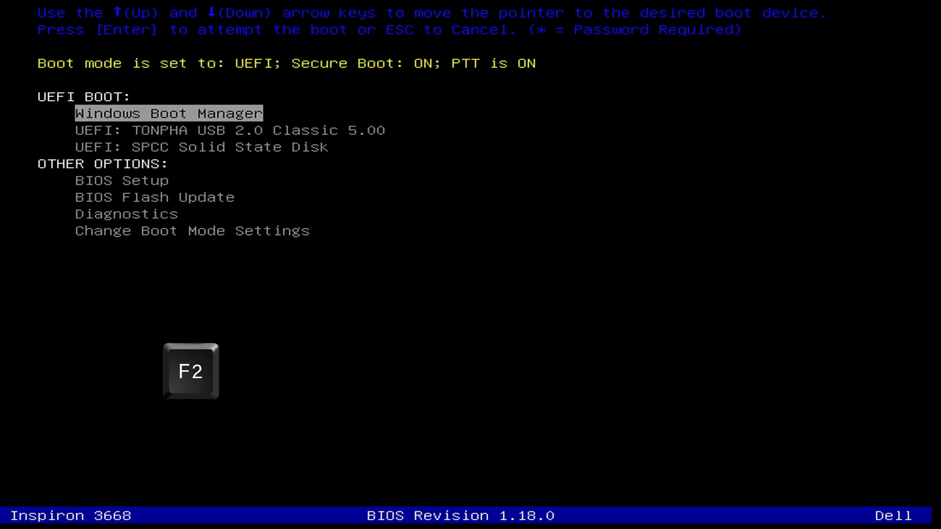
{"action": "key", "text": "F10"}
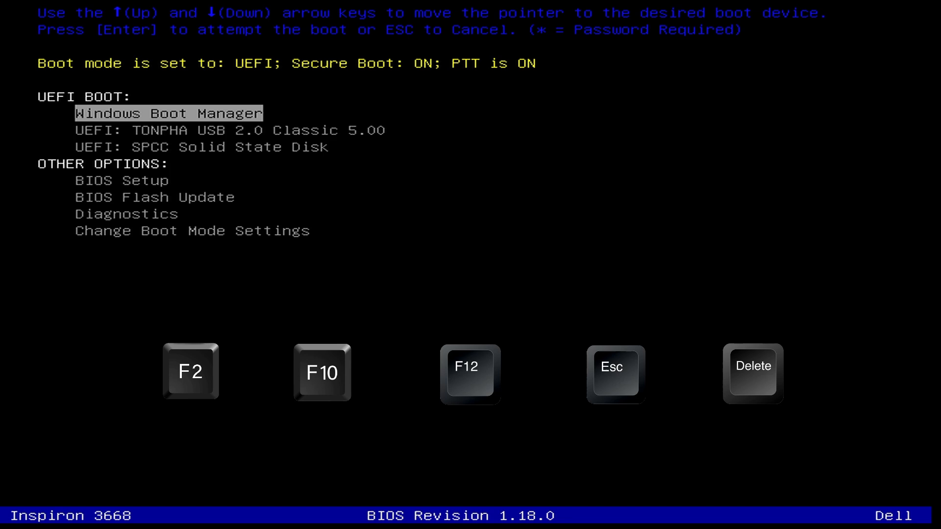
{"action": "key", "text": "Down"}
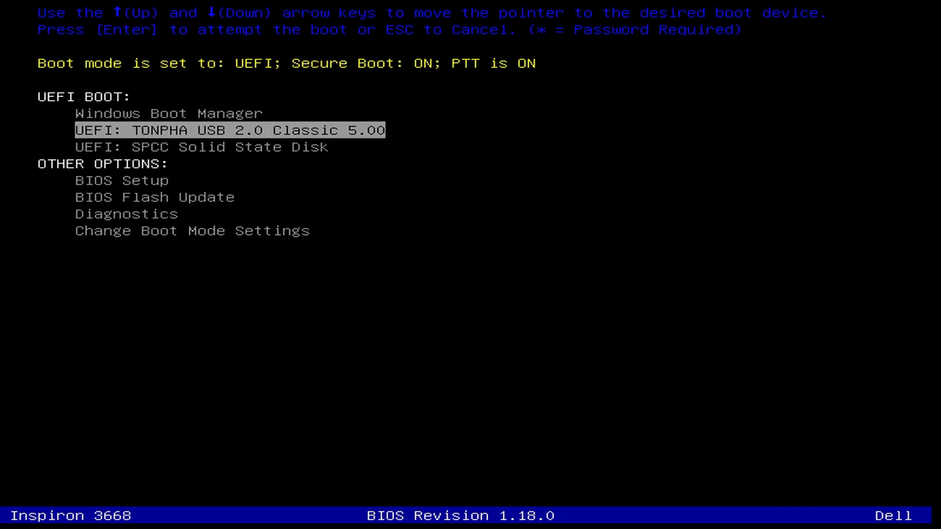
{"action": "key", "text": "Return"}
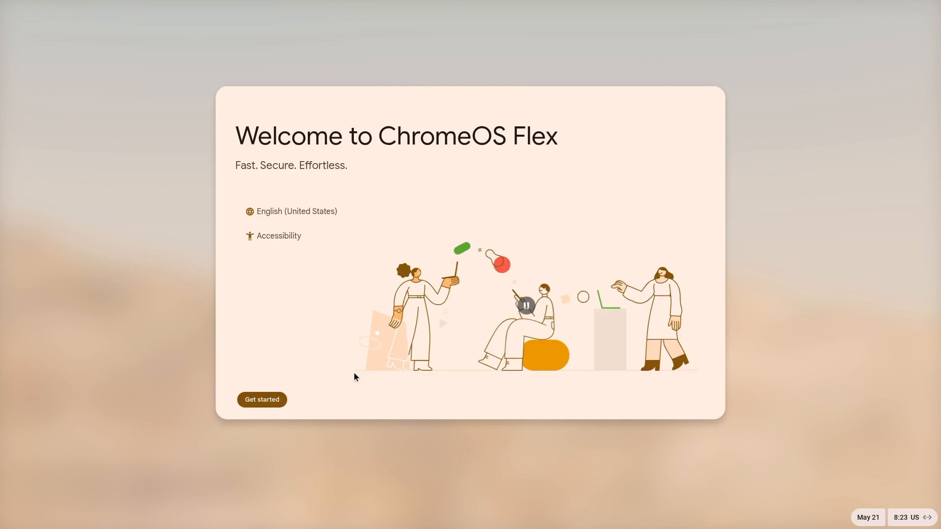
Install ChromeOS Flex to the internal hard drive, confirming the disk erase
{"action": "left_click", "coordinate": [261, 399]}
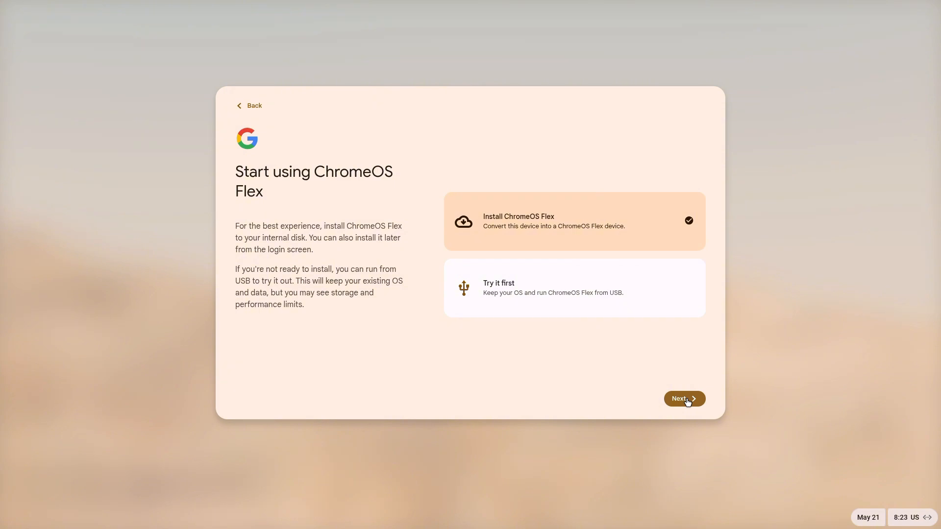
{"action": "left_click", "coordinate": [682, 398]}
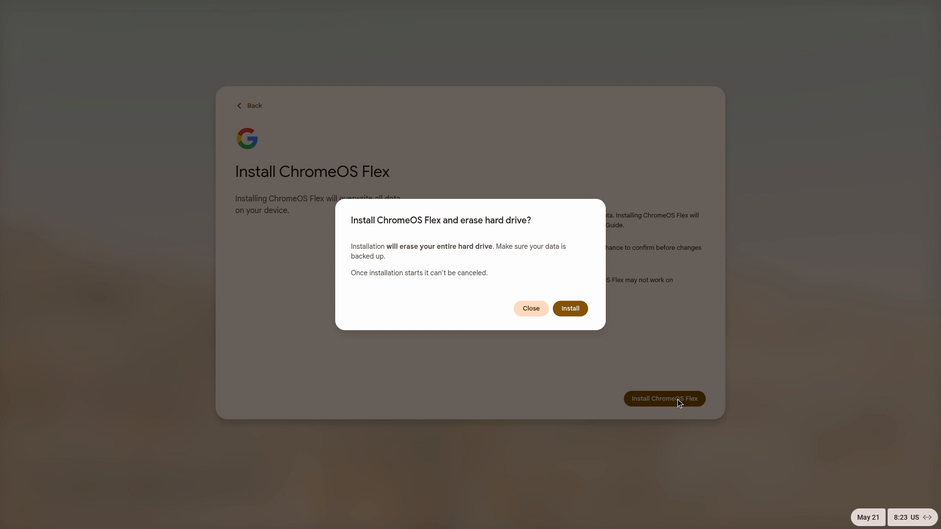
{"action": "mouse_move", "coordinate": [570, 308]}
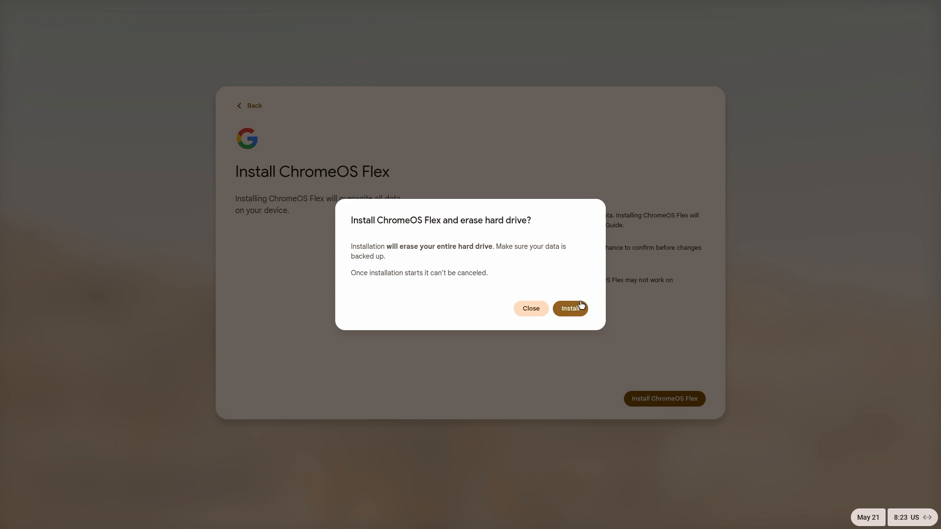
{"action": "mouse_move", "coordinate": [568, 311]}
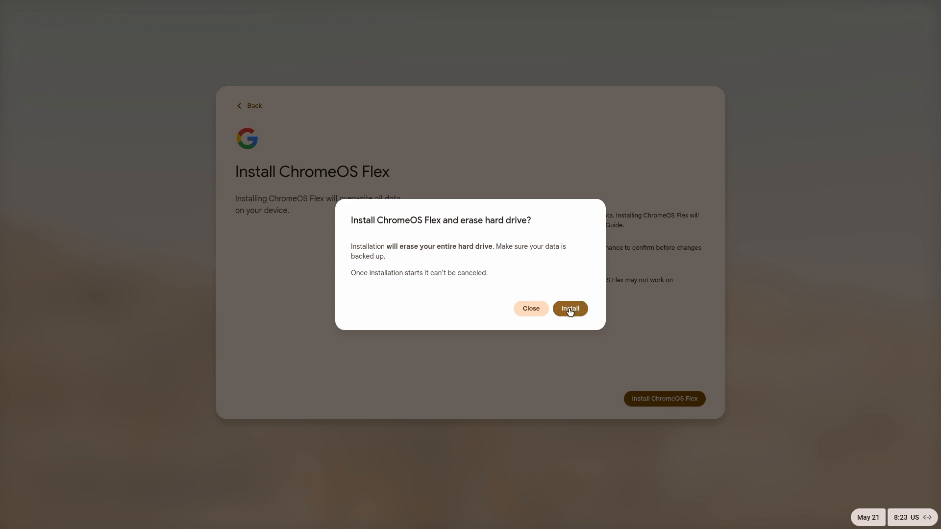
{"action": "left_click", "coordinate": [569, 307]}
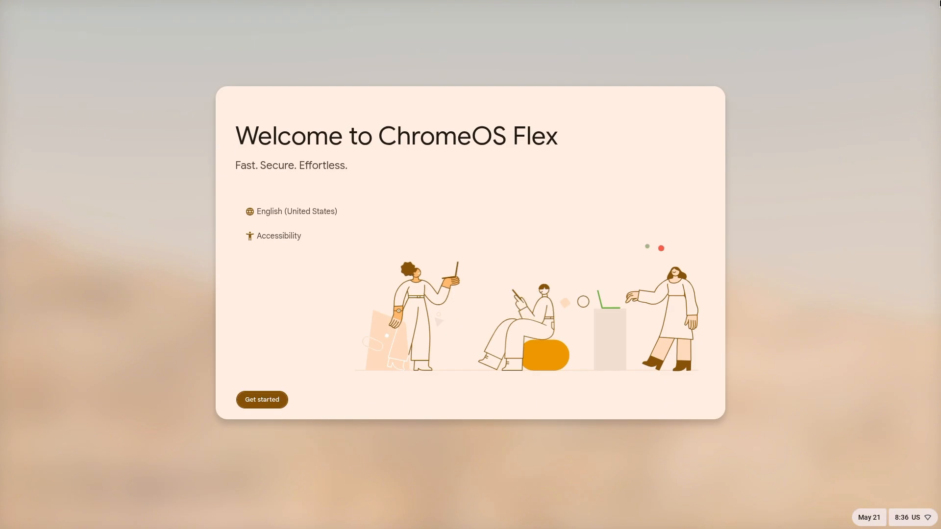
Skip past the network screen, choose Browse as Guest, and accept the terms
{"action": "left_click", "coordinate": [261, 399]}
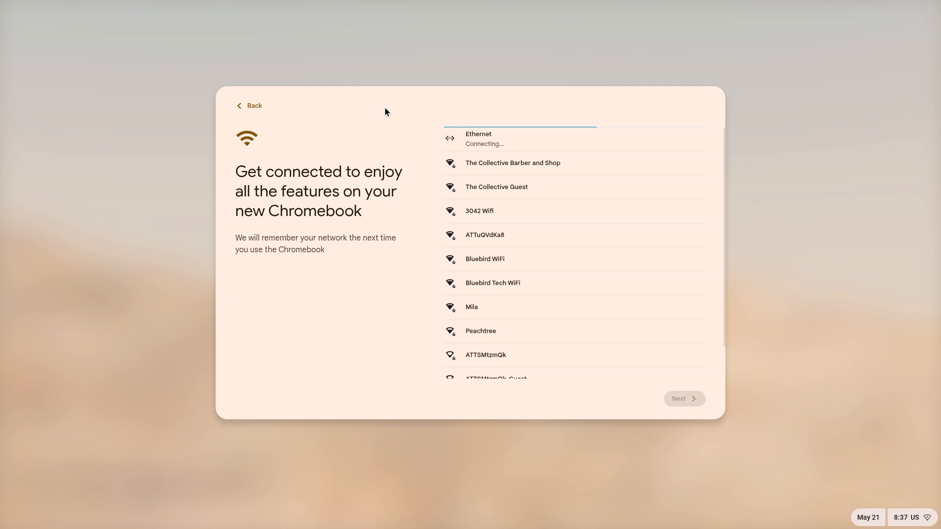
{"action": "mouse_move", "coordinate": [664, 401]}
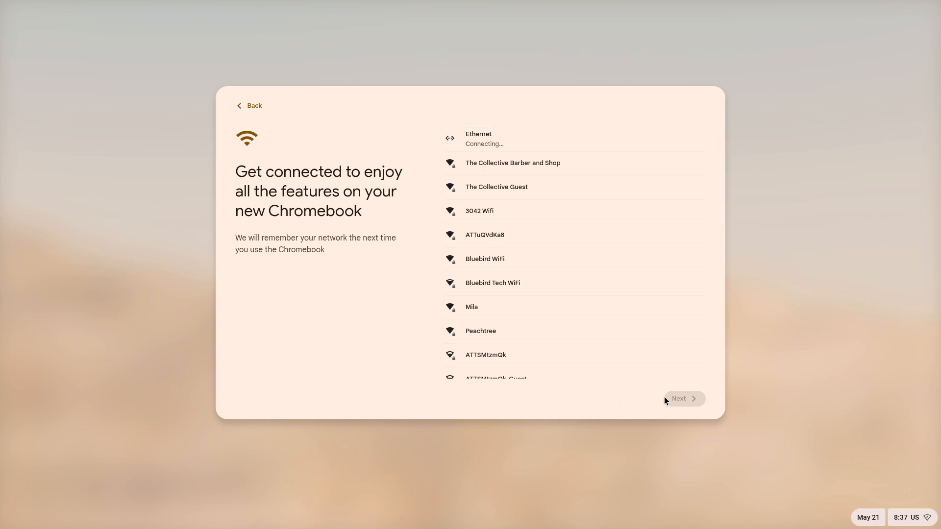
{"action": "left_click", "coordinate": [684, 398]}
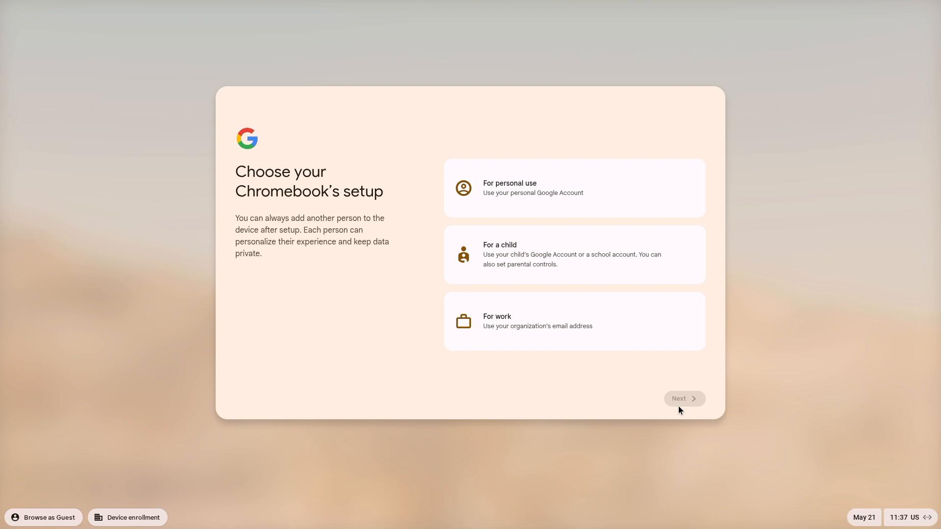
{"action": "mouse_move", "coordinate": [474, 427]}
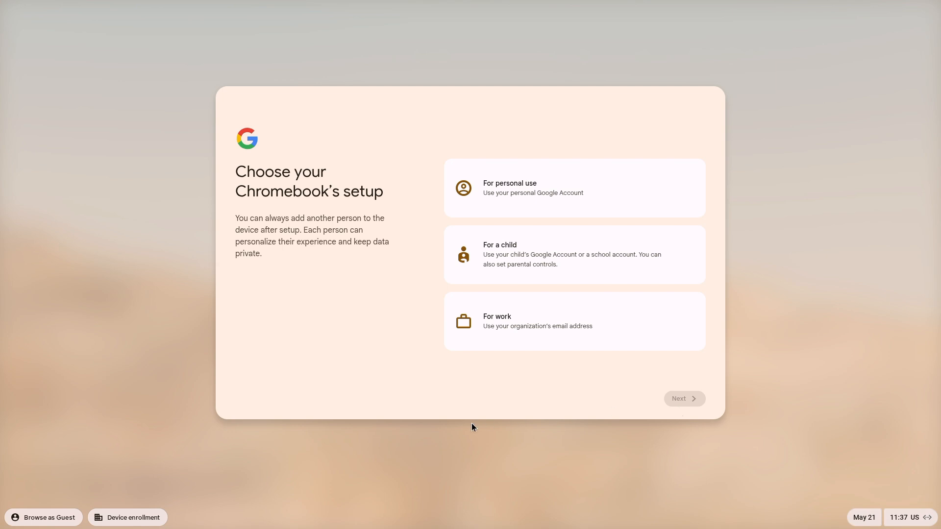
{"action": "mouse_move", "coordinate": [53, 524]}
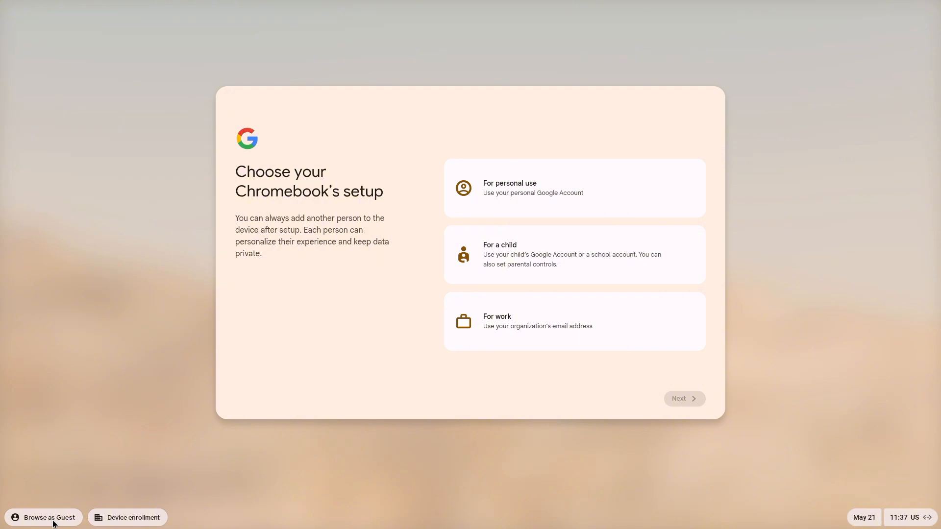
{"action": "left_click", "coordinate": [43, 517]}
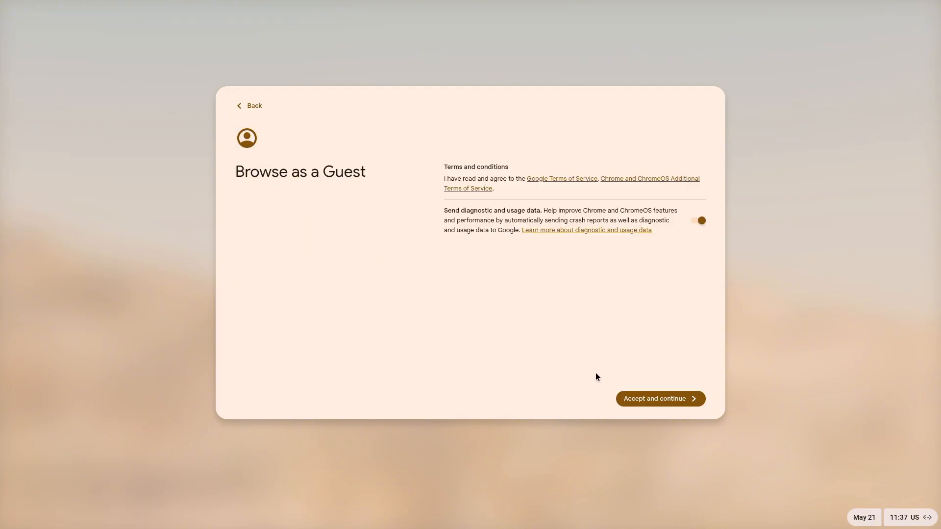
{"action": "left_click", "coordinate": [658, 398]}
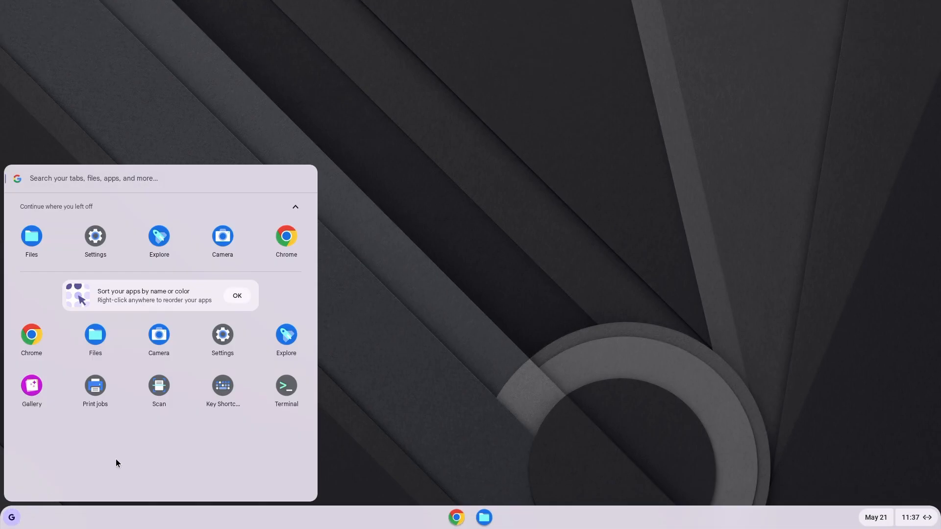
{"action": "mouse_move", "coordinate": [401, 412]}
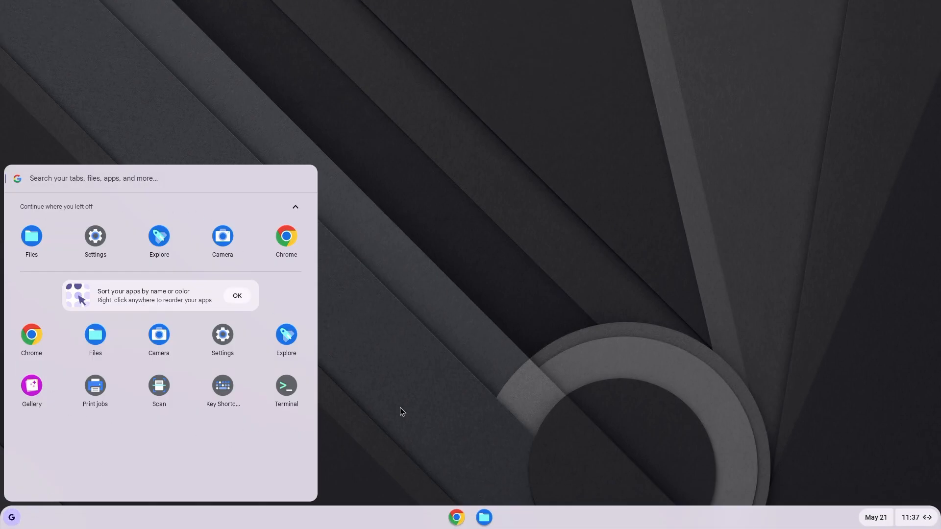
Dismiss the 'Sort your apps' tip in the launcher
{"action": "left_click", "coordinate": [236, 295]}
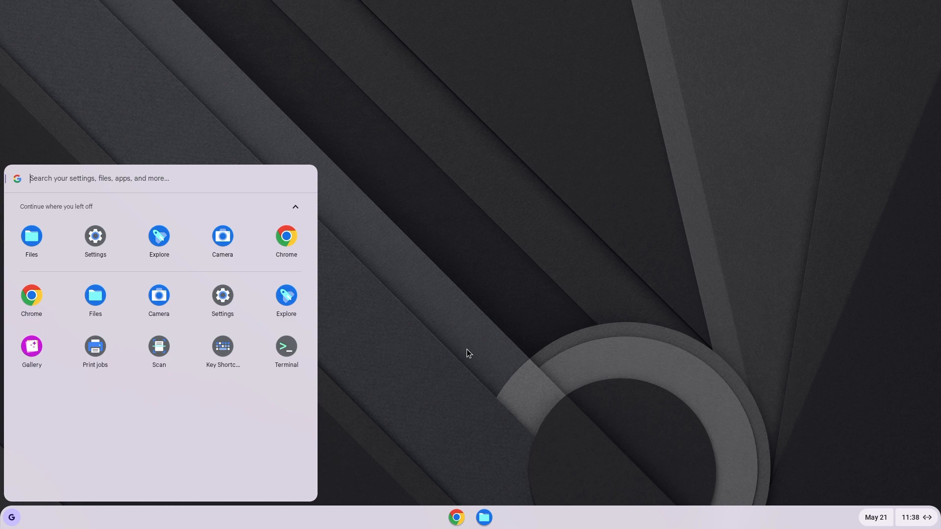